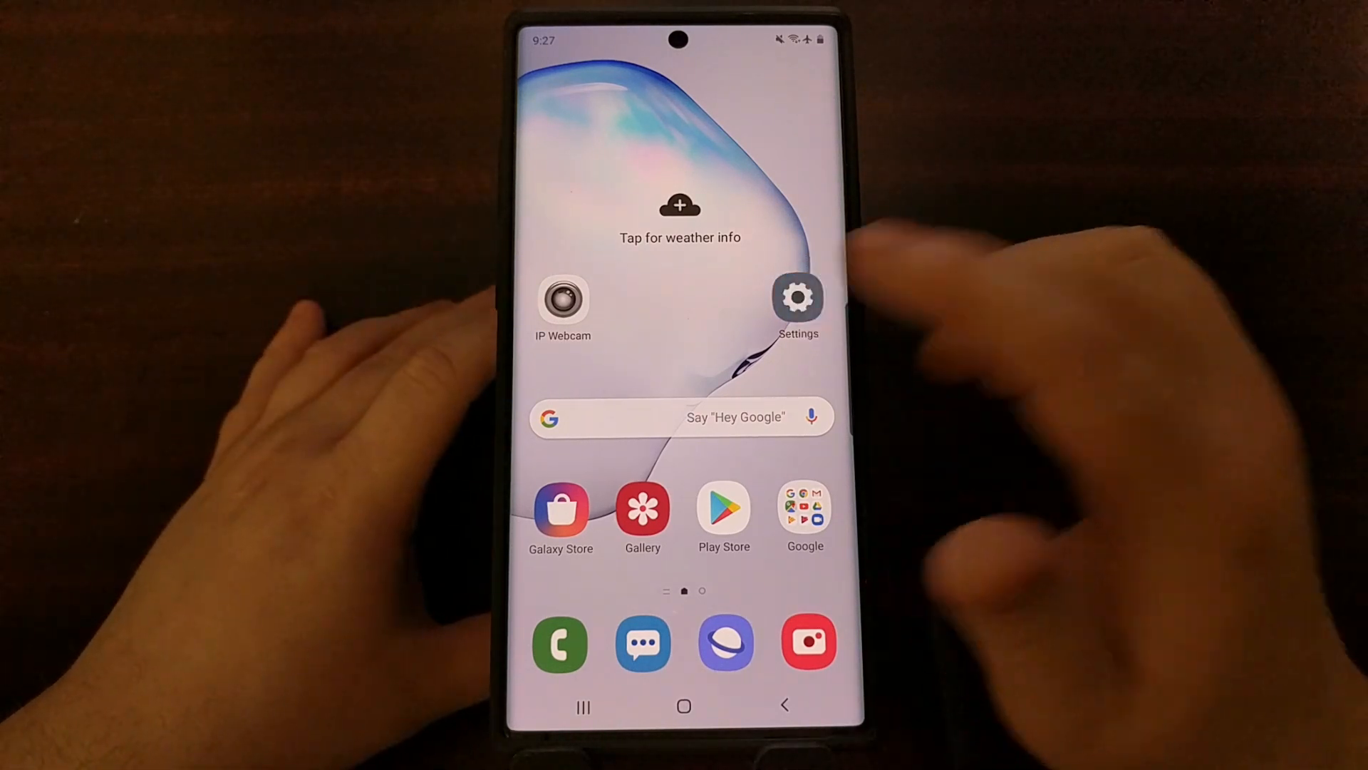
Launch the Settings app from the home screen and scroll down its main list.
{"action": "left_click", "coordinate": [796, 297]}
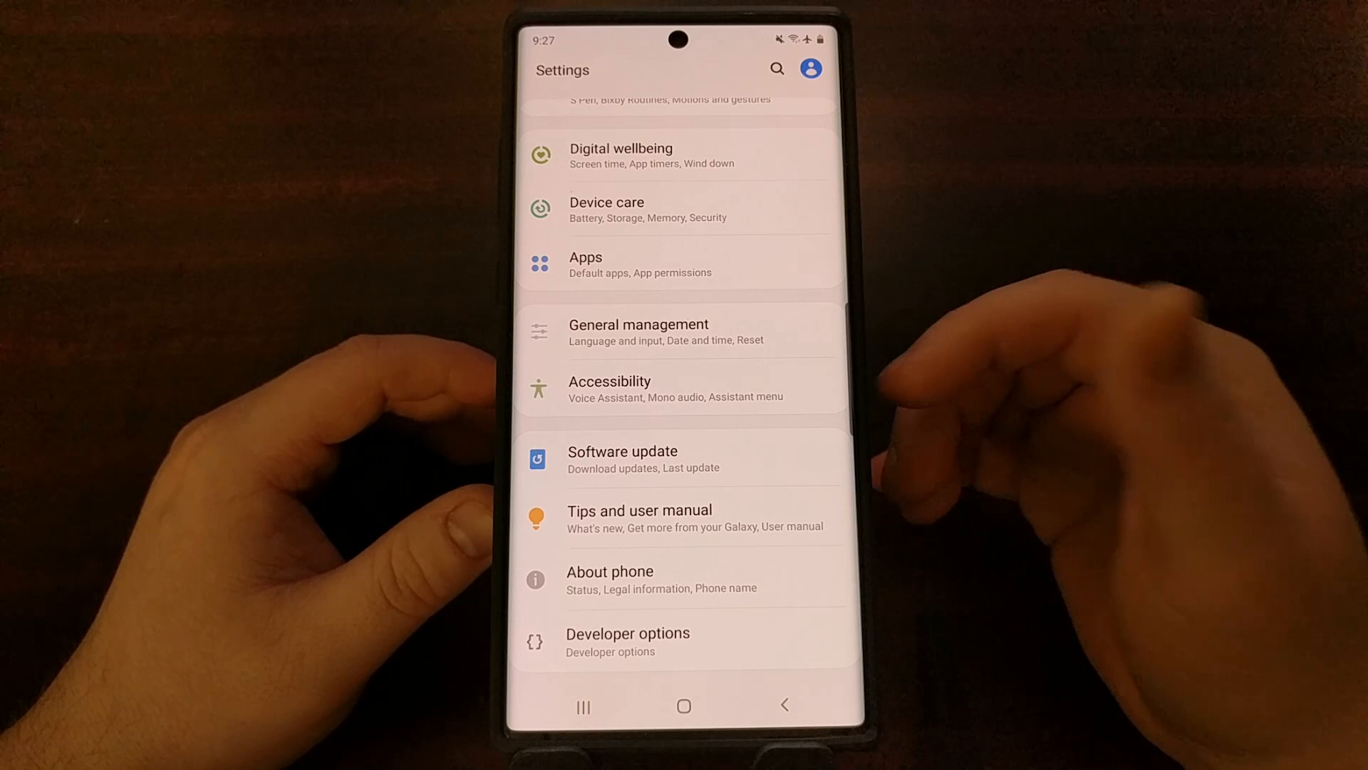
{"action": "scroll", "scroll_direction": "down", "scroll_amount": 3}
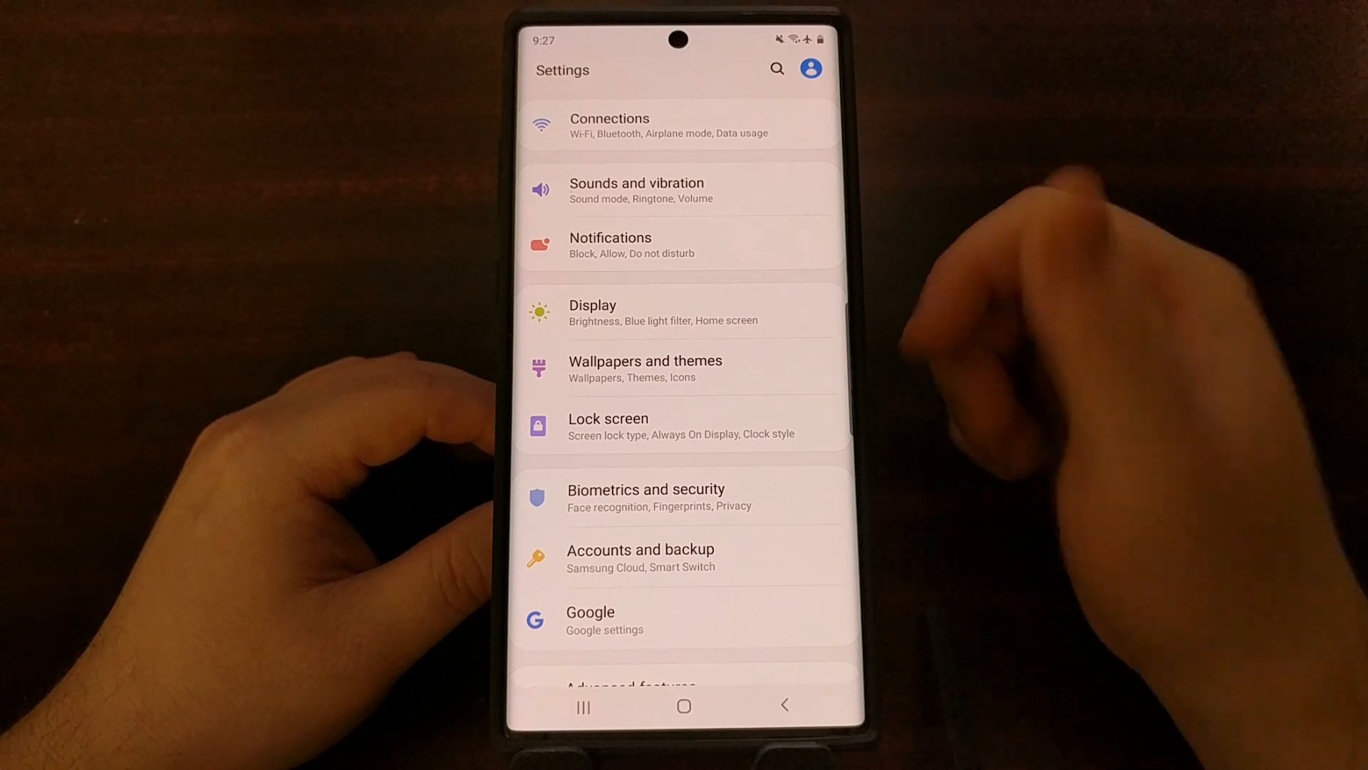
{"action": "scroll", "scroll_direction": "down", "scroll_amount": 3}
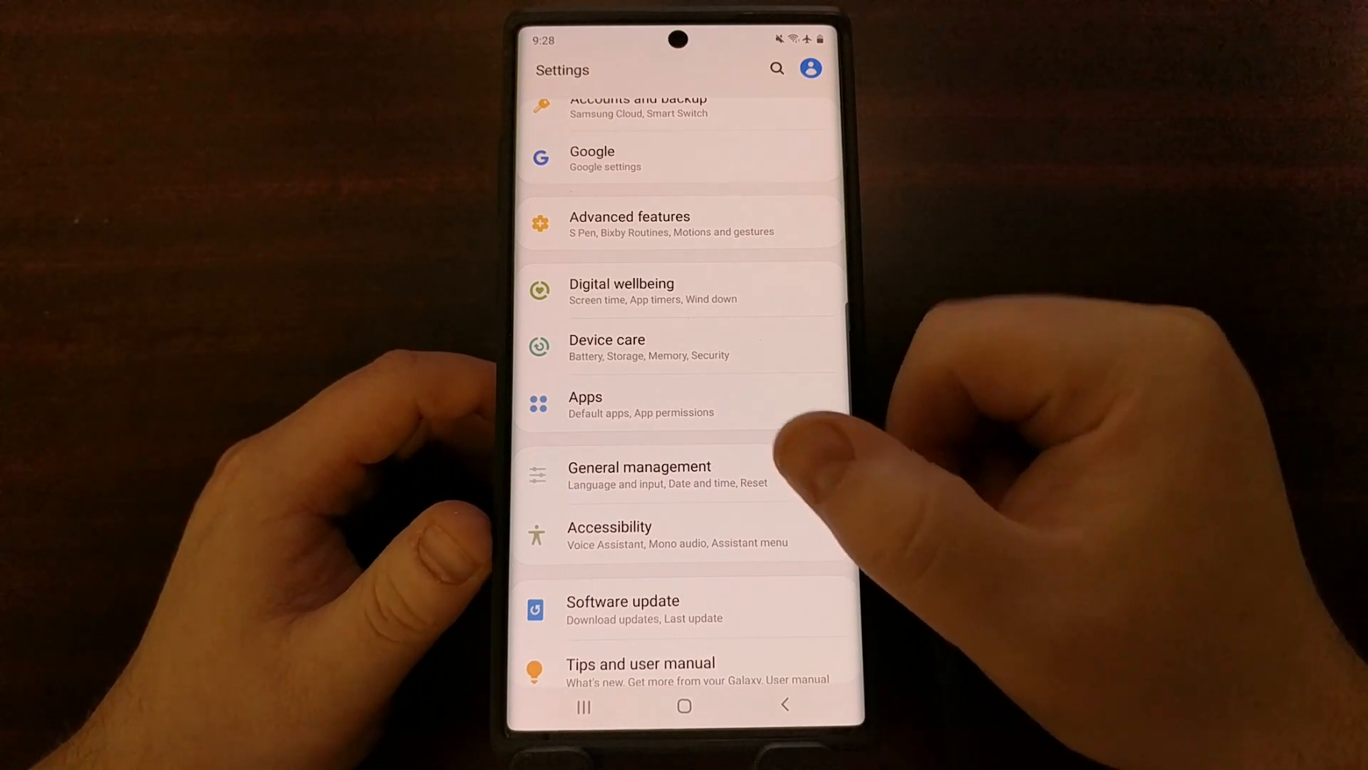
Go to General management and then its Reset page.
{"action": "left_click", "coordinate": [638, 474]}
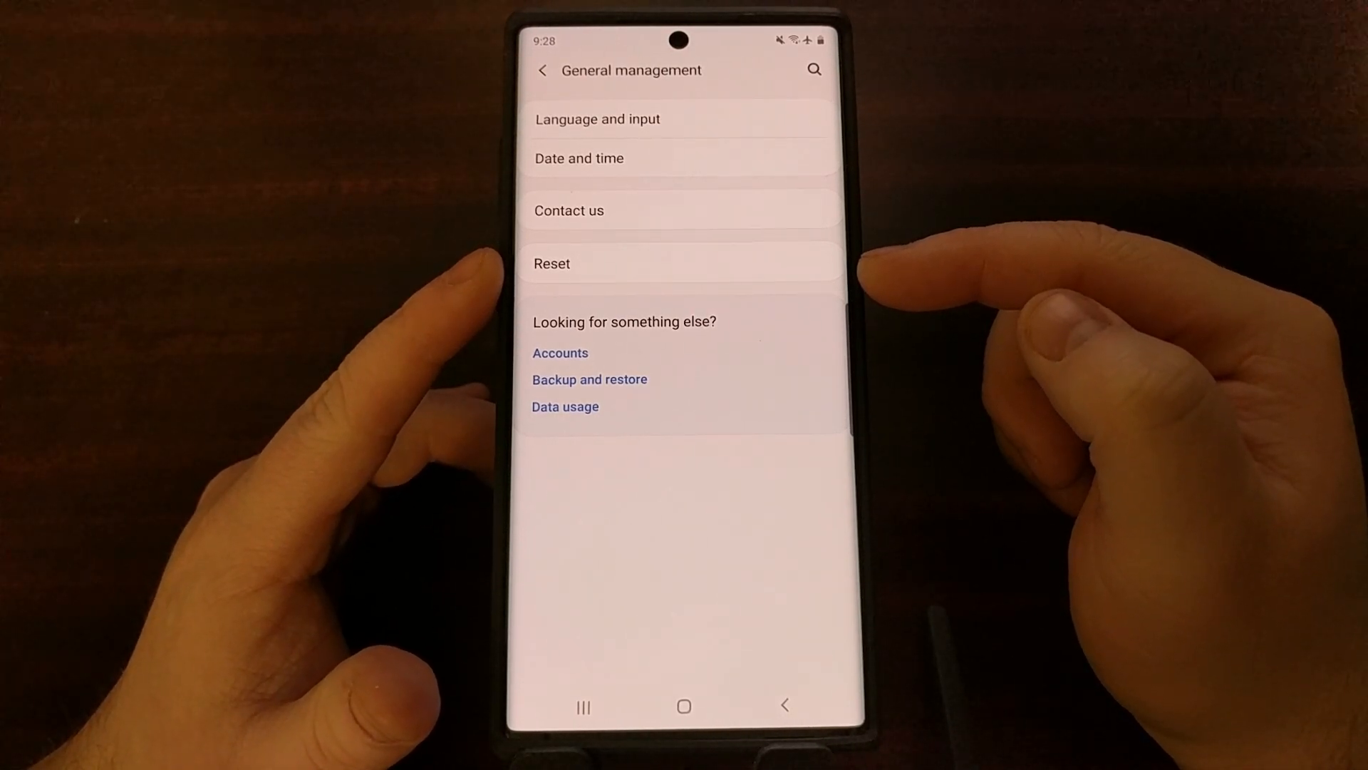
{"action": "left_click", "coordinate": [552, 263]}
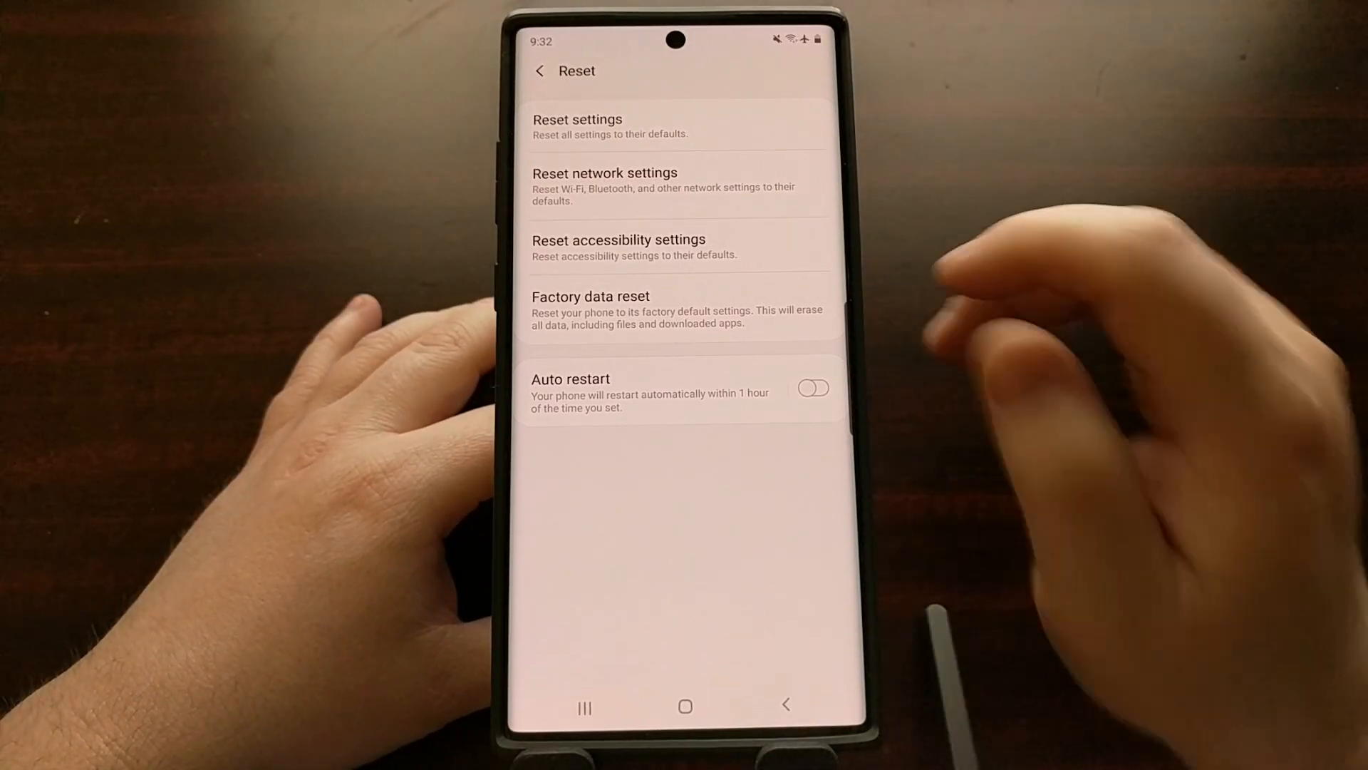
Open Factory data reset, review the data to be erased, and tap Reset.
{"action": "left_click", "coordinate": [677, 310]}
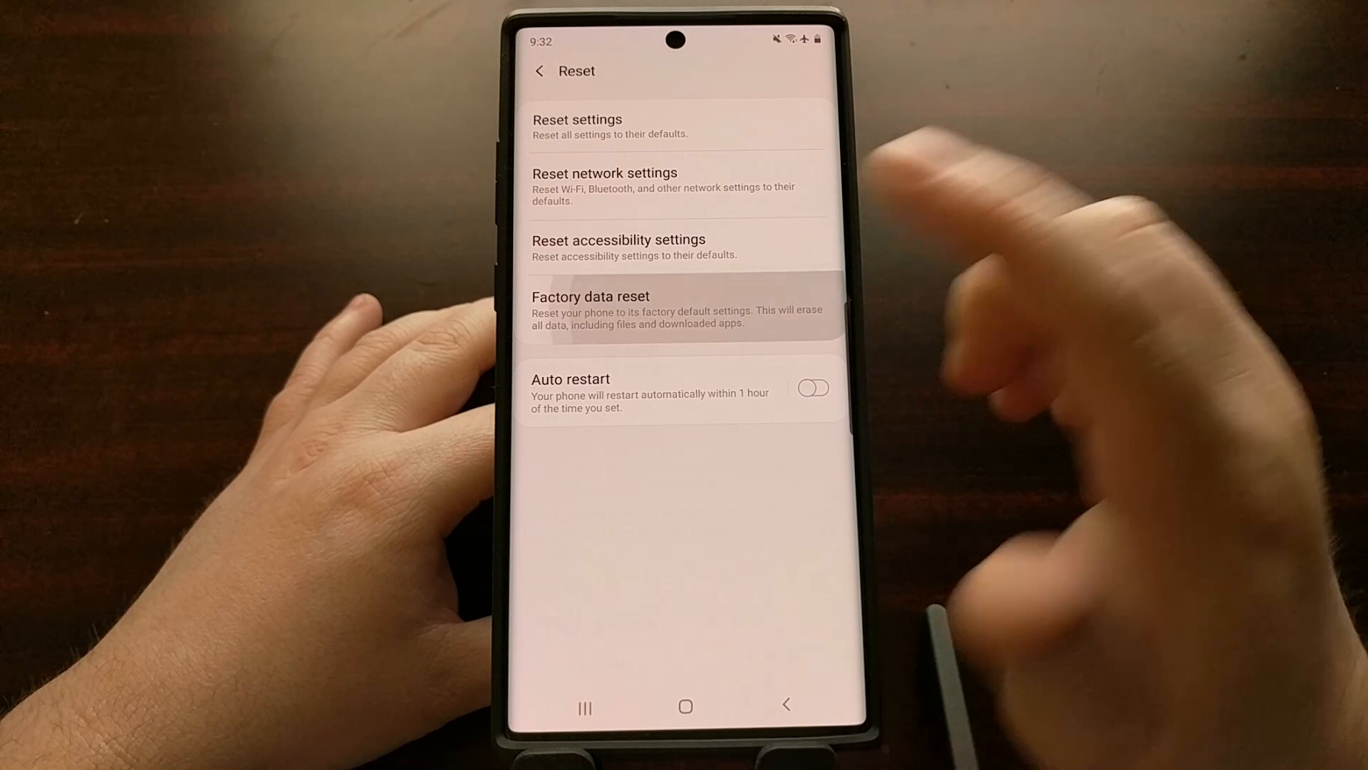
{"action": "left_click", "coordinate": [590, 309]}
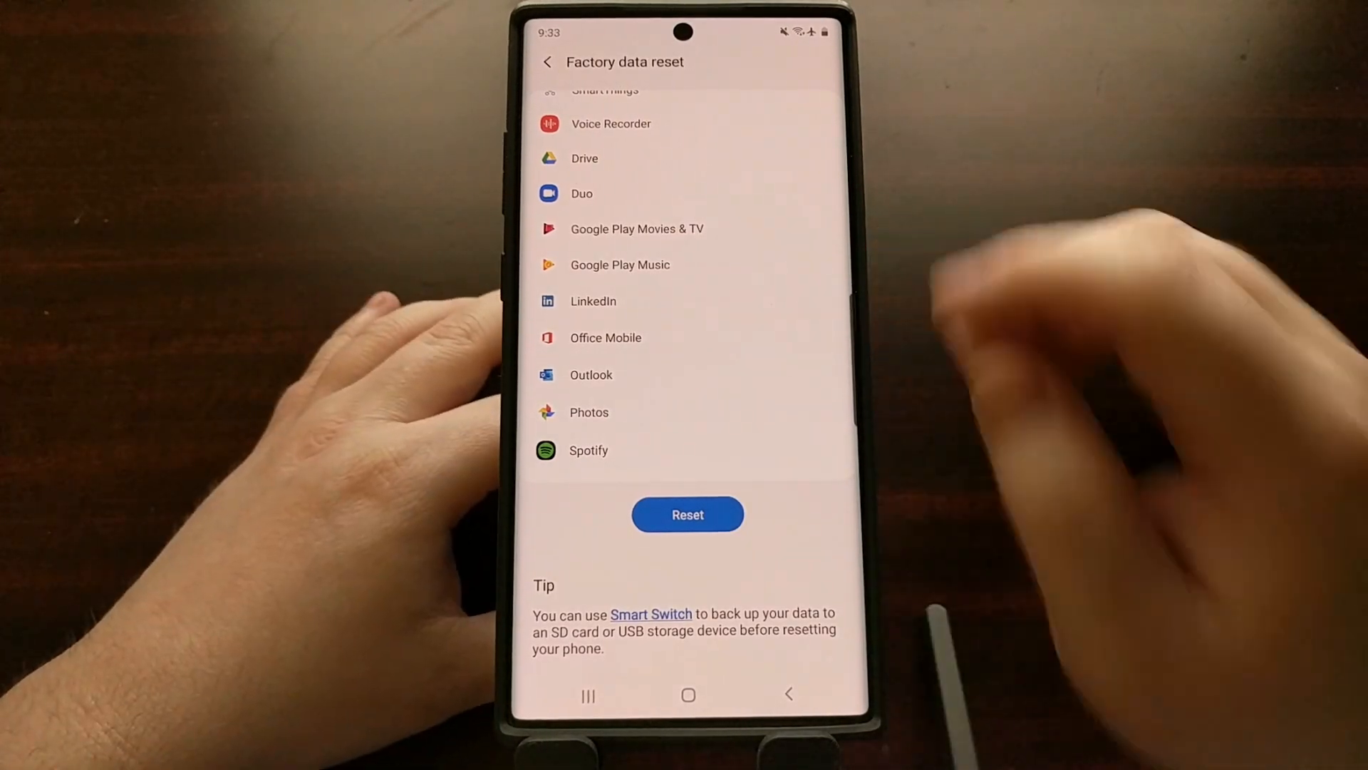
{"action": "left_click", "coordinate": [685, 696]}
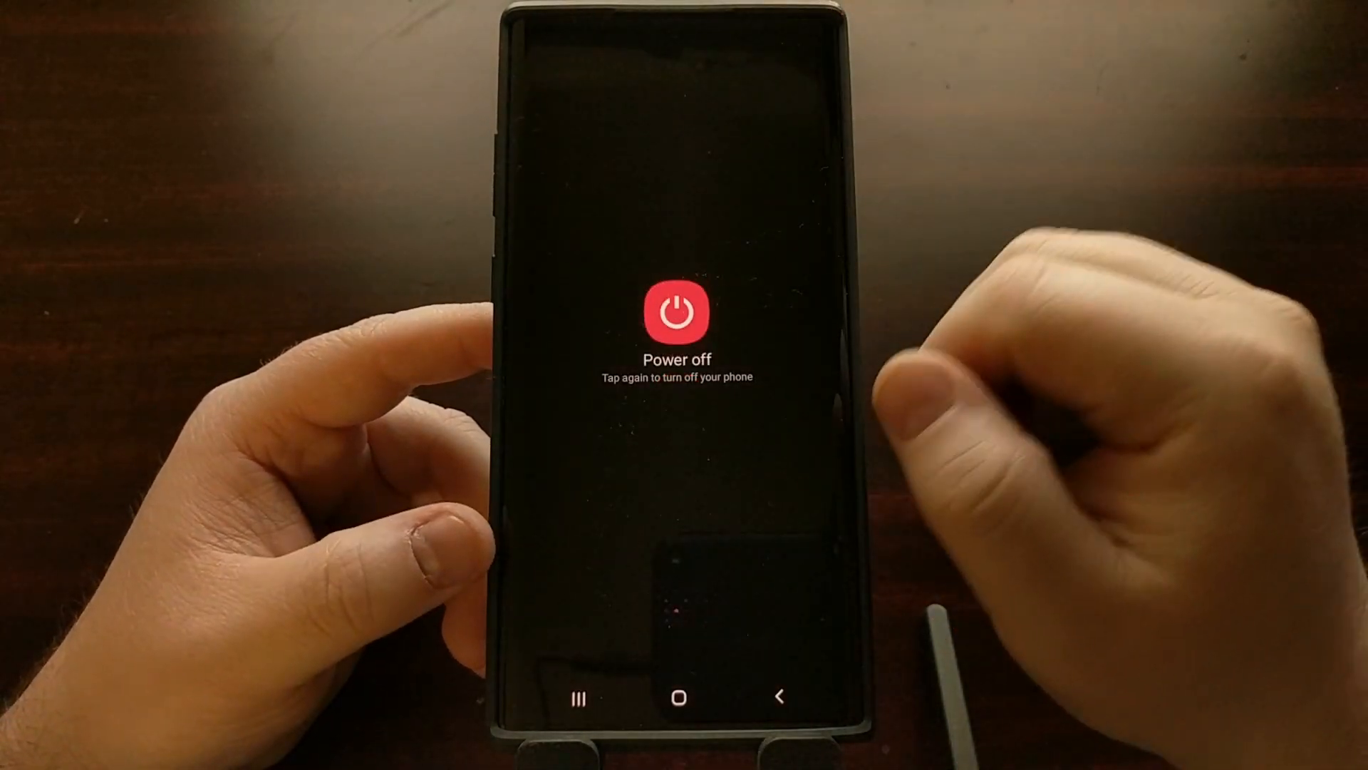
Confirm Power off so the phone shuts down completely.
{"action": "left_click", "coordinate": [675, 311]}
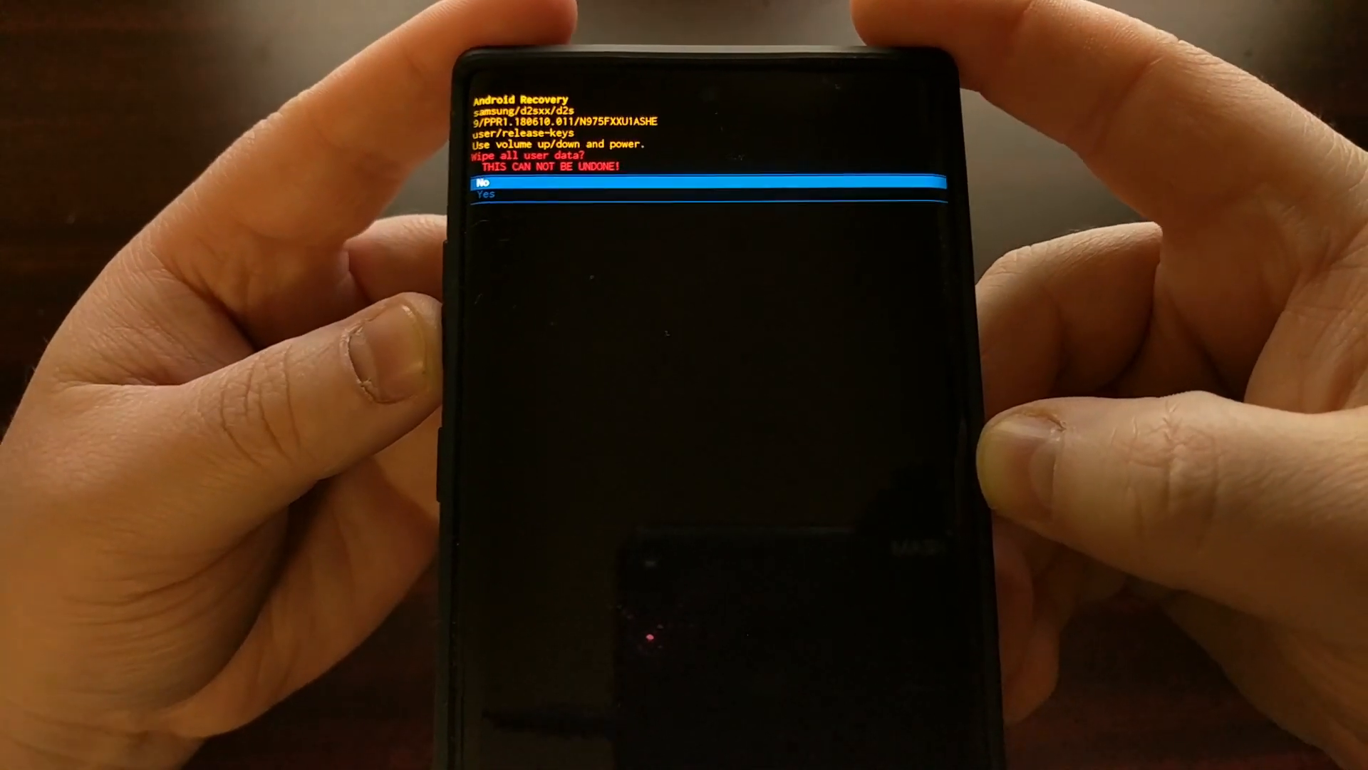
{"action": "key", "text": "volumedown"}
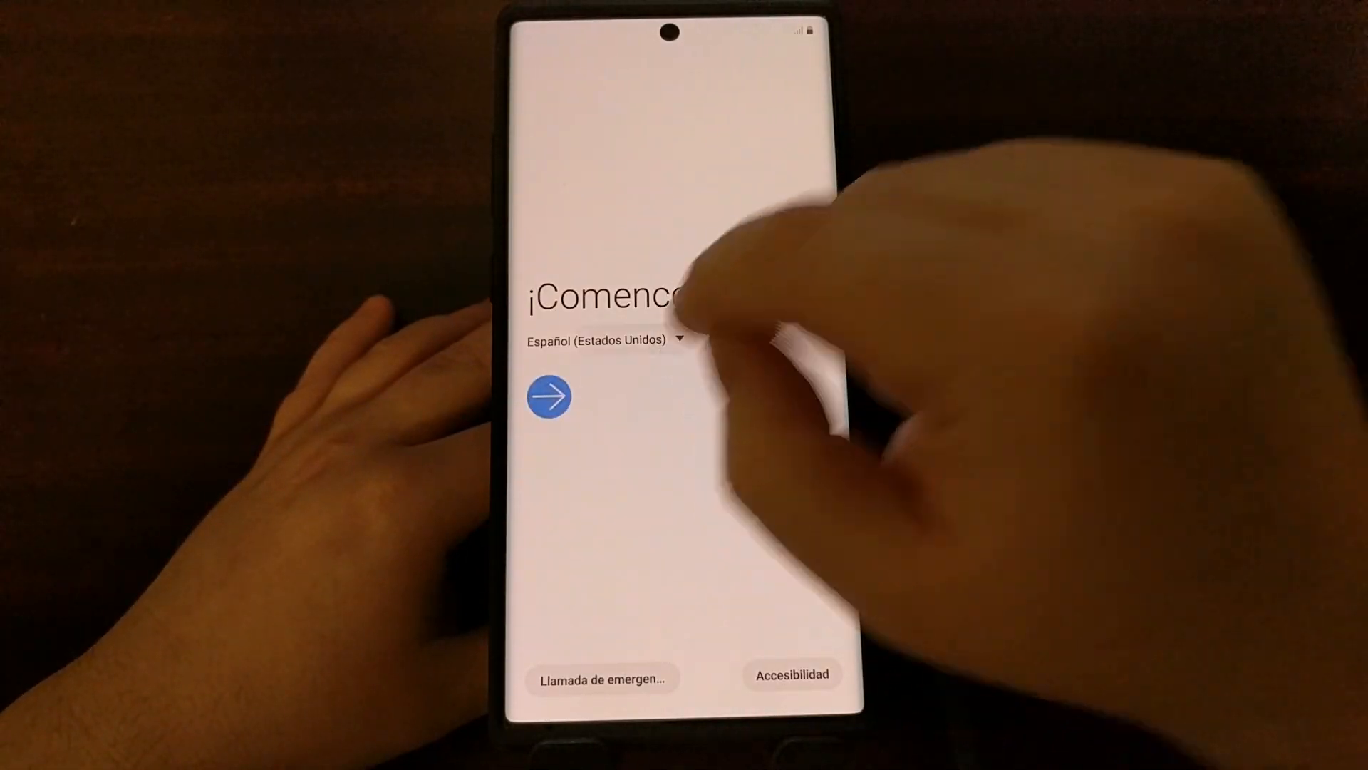
Choose English (United States), mute setup sounds, and continue past the welcome screen.
{"action": "left_click", "coordinate": [597, 339]}
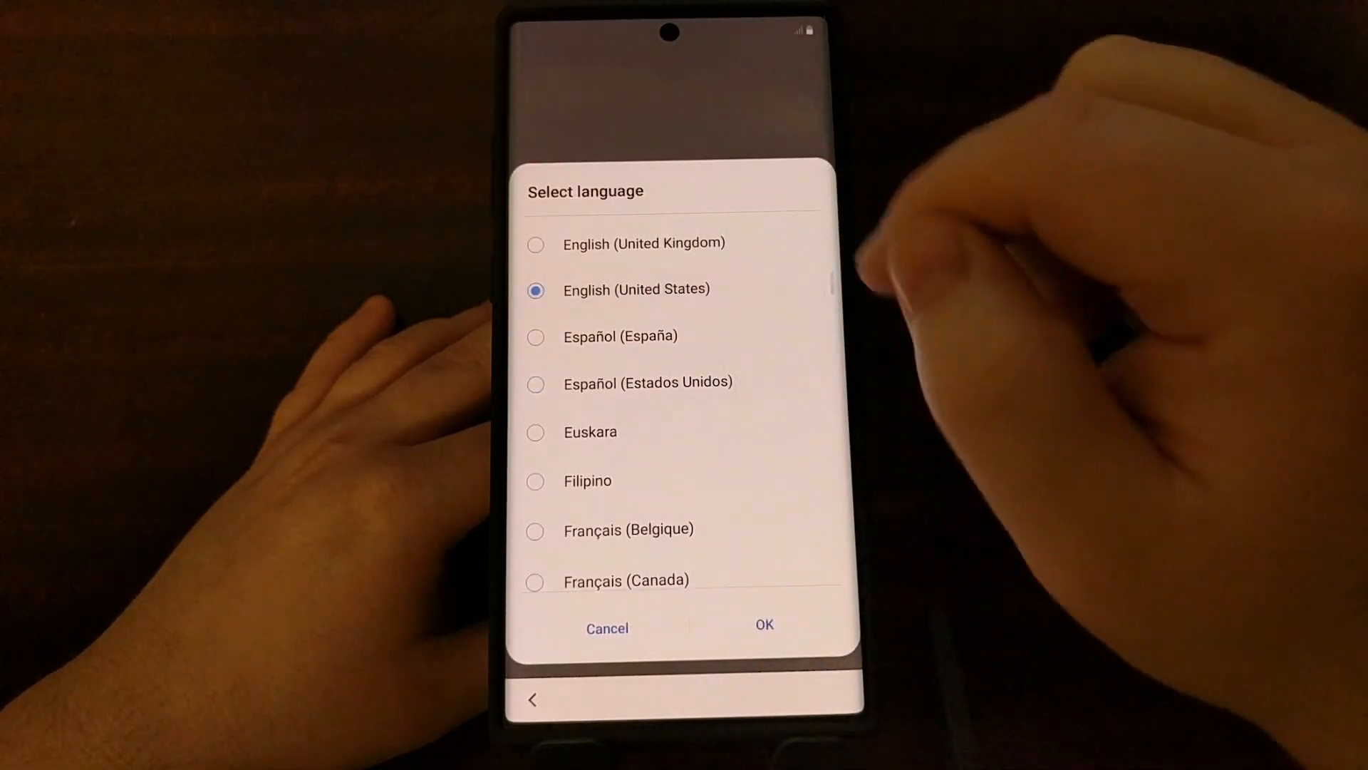
{"action": "left_click", "coordinate": [763, 627]}
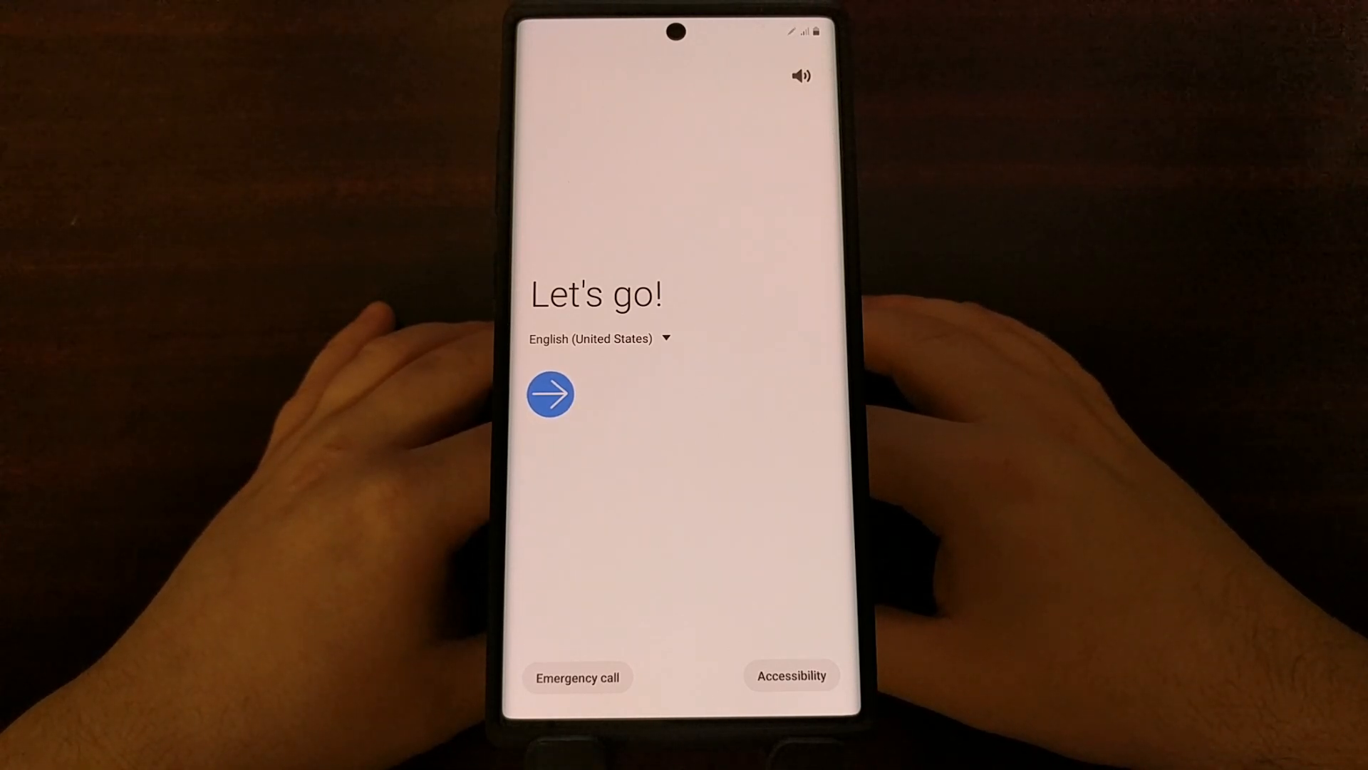
{"action": "mouse_move", "coordinate": [1091, 174]}
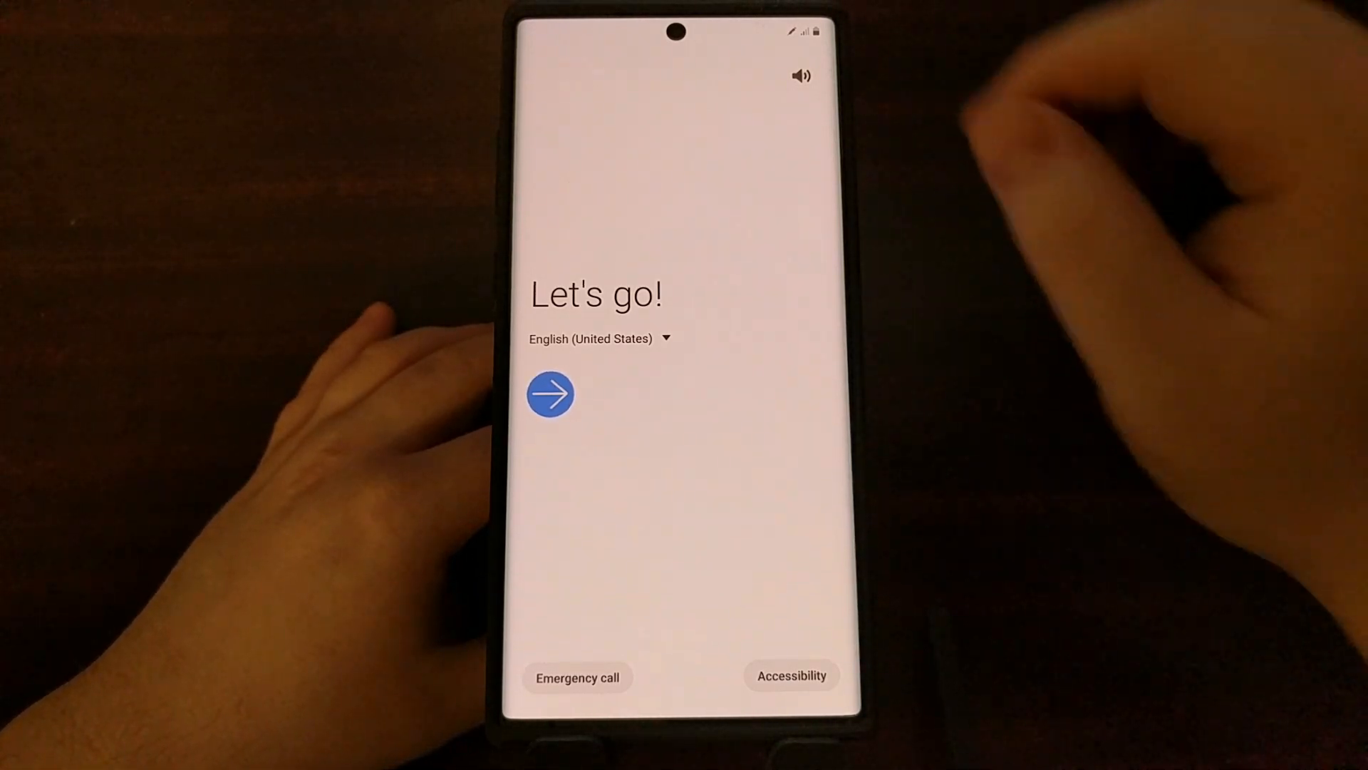
{"action": "left_click", "coordinate": [800, 75]}
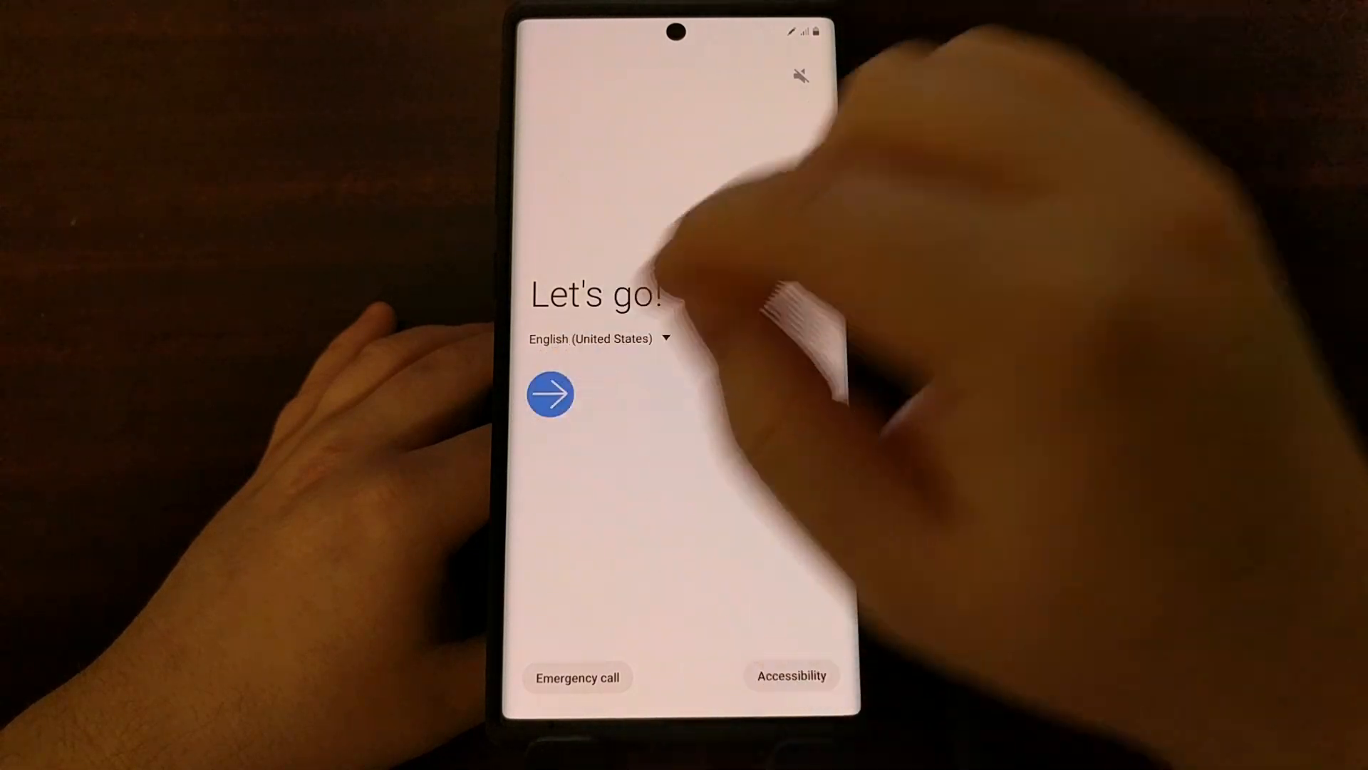
{"action": "left_click", "coordinate": [550, 393]}
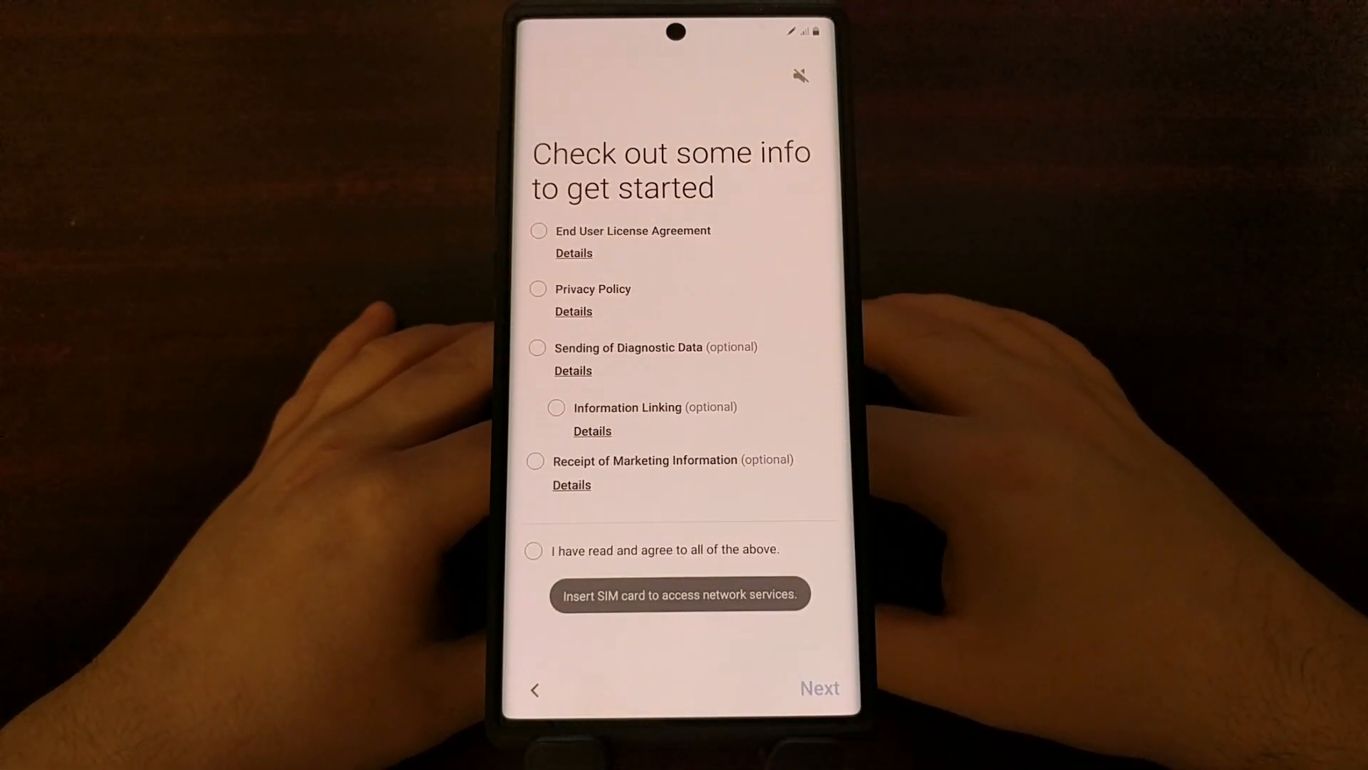